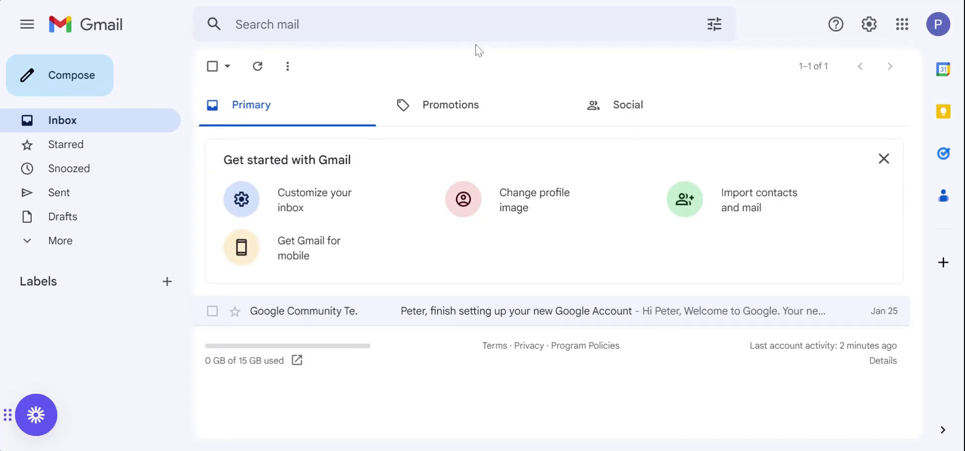
Step: Enable IMAP under Gmail's Forwarding and POP/IMAP settings and save the change
{"action": "left_click", "coordinate": [869, 24]}
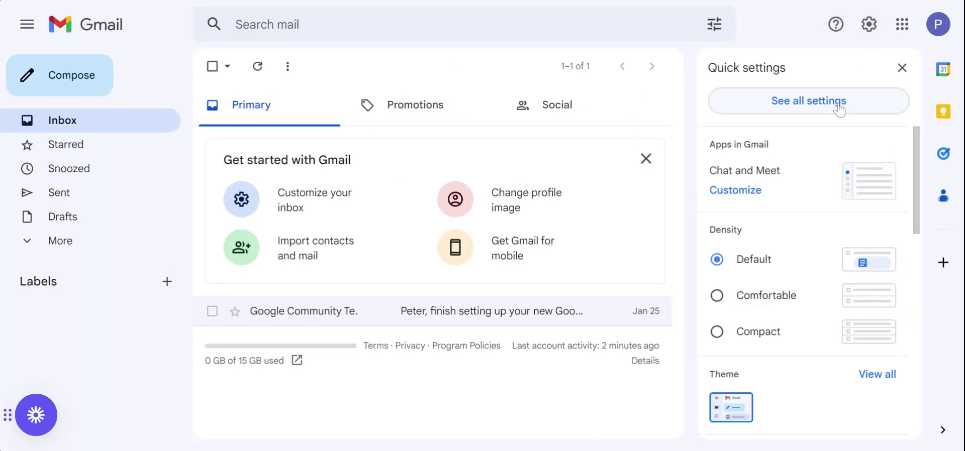
{"action": "left_click", "coordinate": [809, 101]}
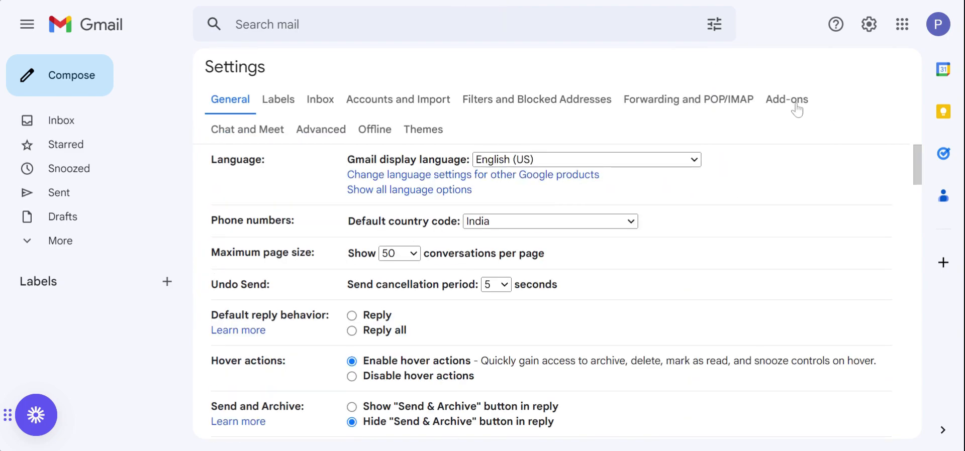
{"action": "left_click", "coordinate": [687, 99]}
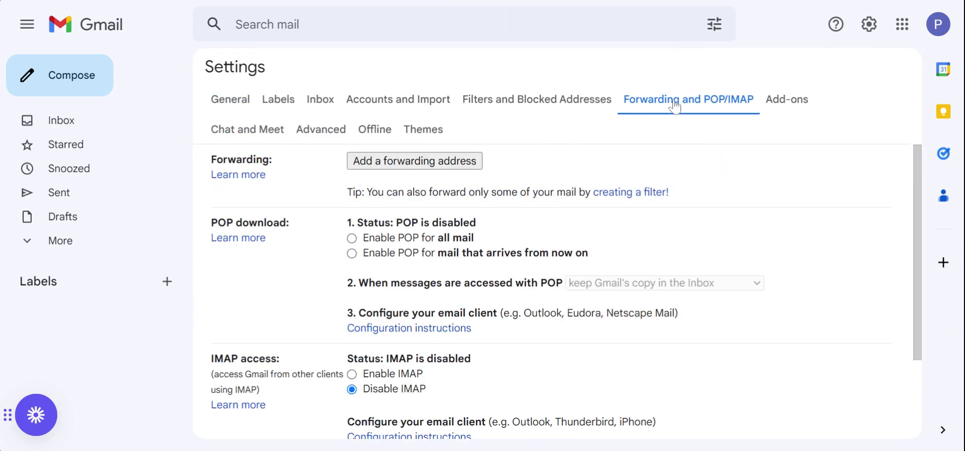
{"action": "scroll", "scroll_direction": "down", "scroll_amount": 3}
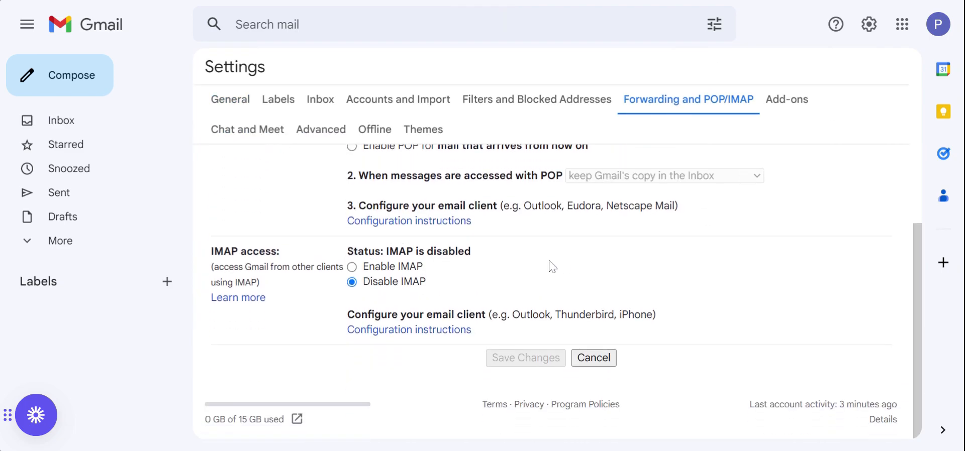
{"action": "mouse_move", "coordinate": [295, 281]}
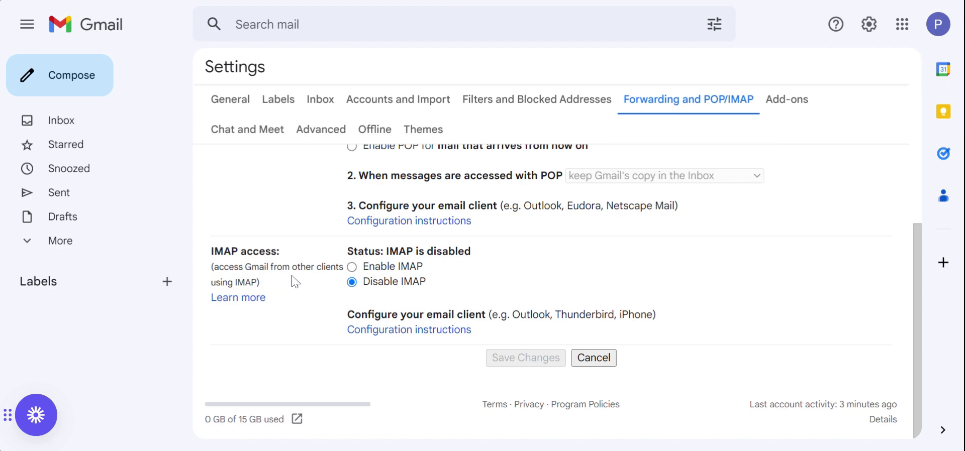
{"action": "mouse_move", "coordinate": [444, 290]}
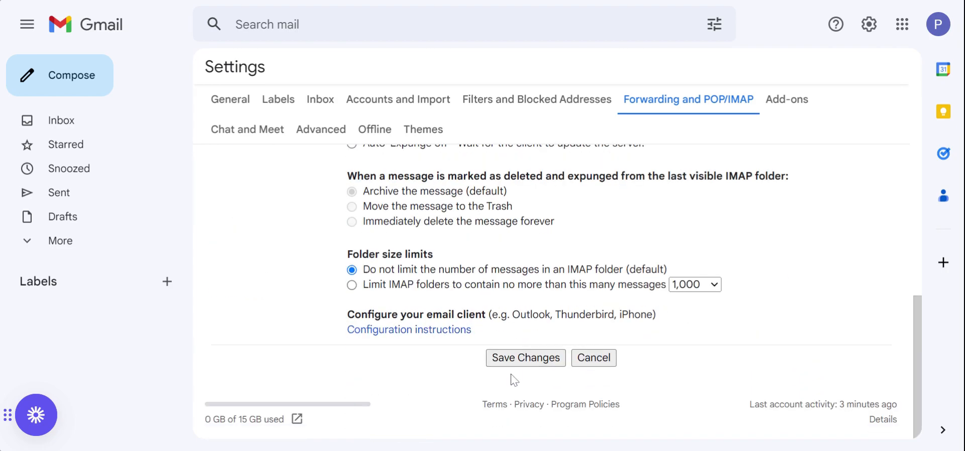
{"action": "left_click", "coordinate": [525, 358]}
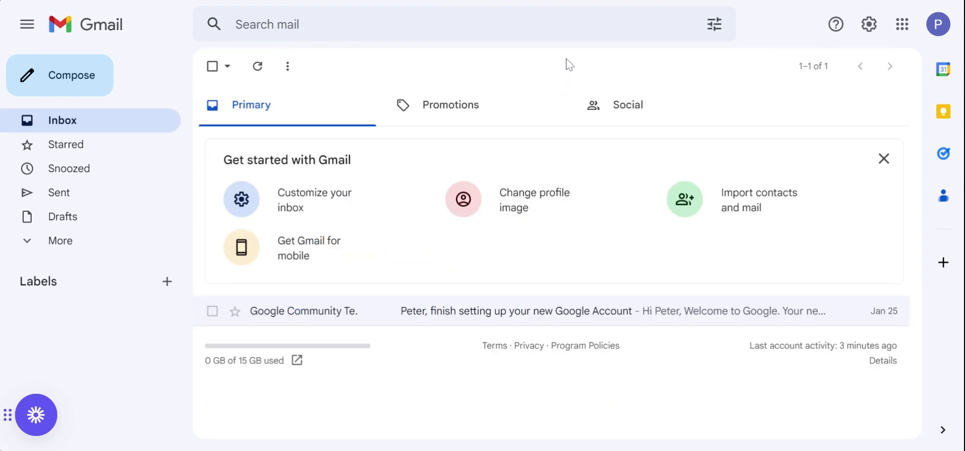
{"action": "mouse_move", "coordinate": [523, 68]}
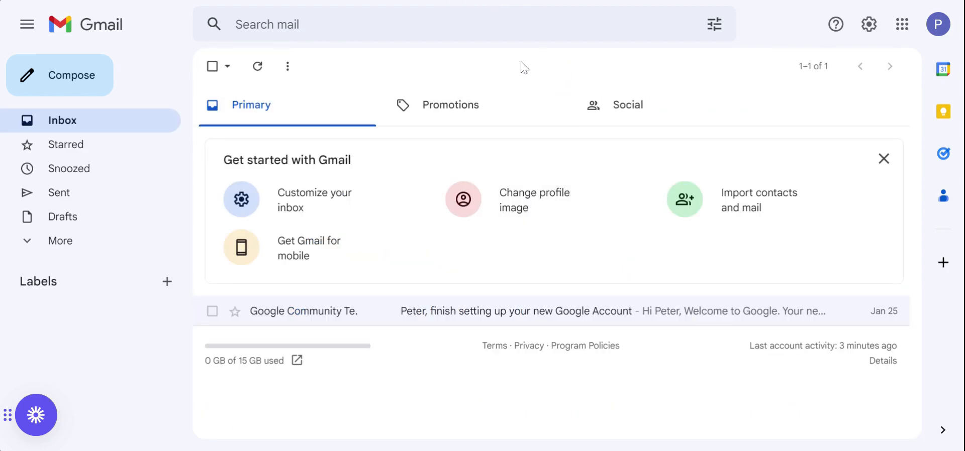
Step: Go to Google Account's Security section and reach the 2-Step Verification entry
{"action": "left_click", "coordinate": [938, 24]}
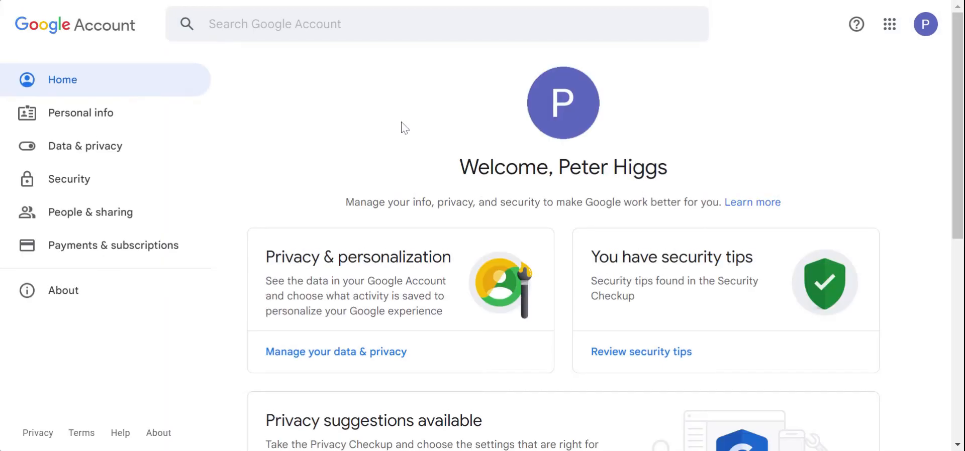
{"action": "mouse_move", "coordinate": [72, 193]}
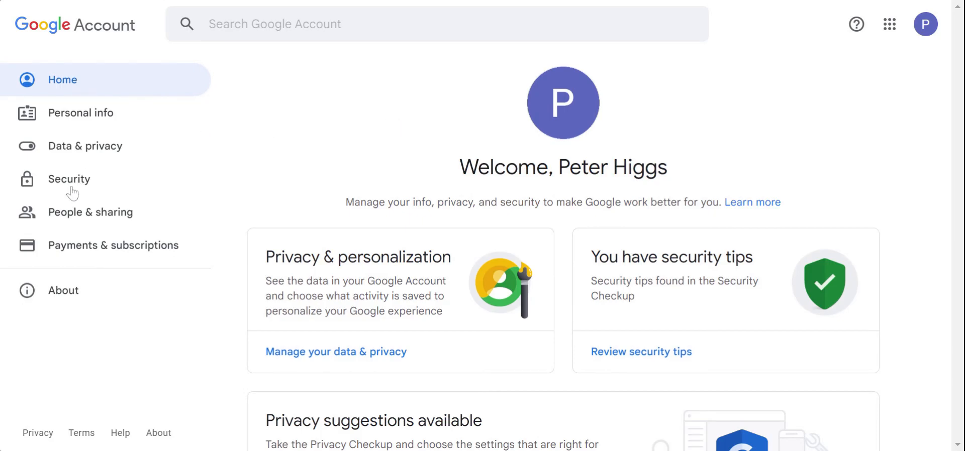
{"action": "left_click", "coordinate": [70, 179]}
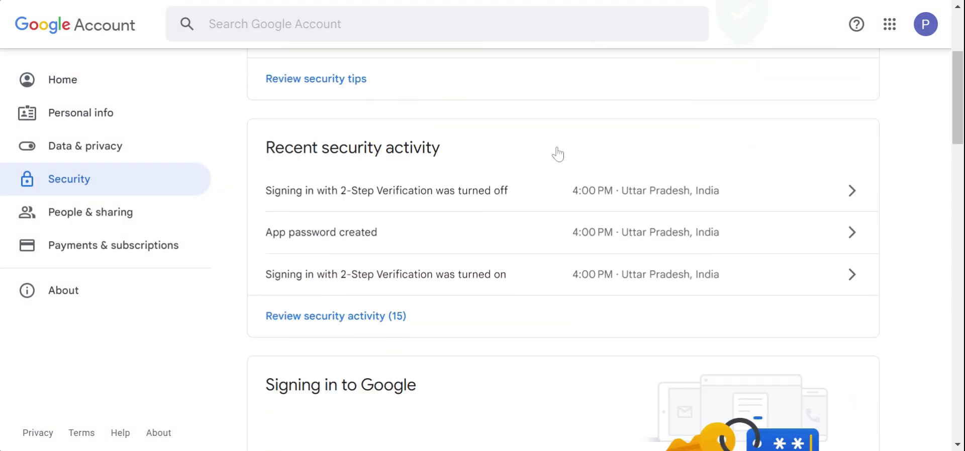
{"action": "scroll", "scroll_direction": "down", "scroll_amount": 3}
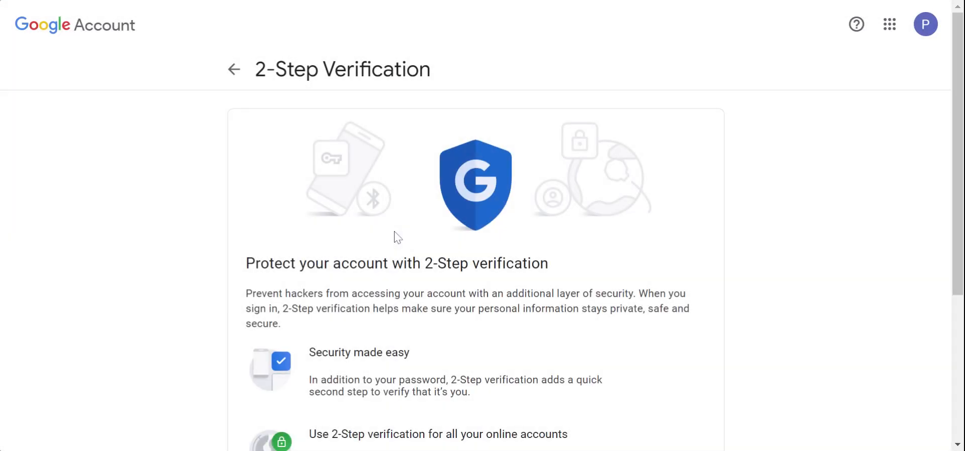
Step: Start 2-Step Verification setup, submit the phone number and confirm the texted code
{"action": "scroll", "scroll_direction": "down", "scroll_amount": 3}
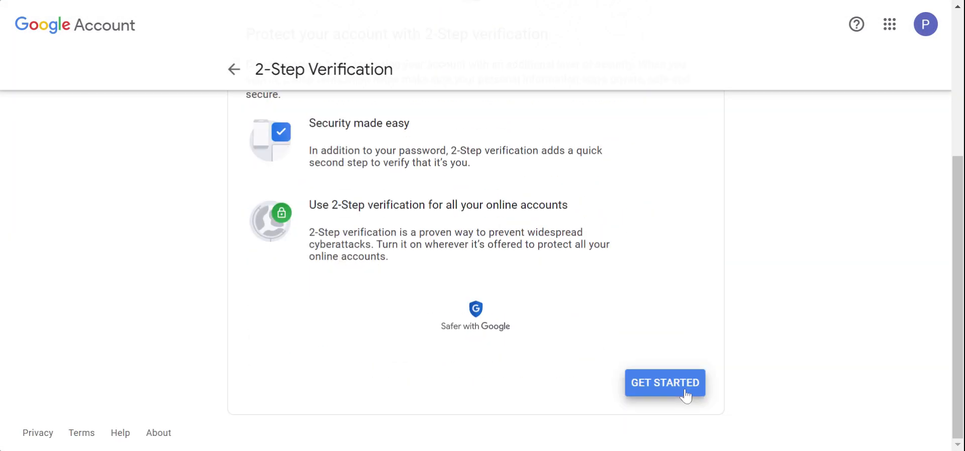
{"action": "mouse_move", "coordinate": [645, 321]}
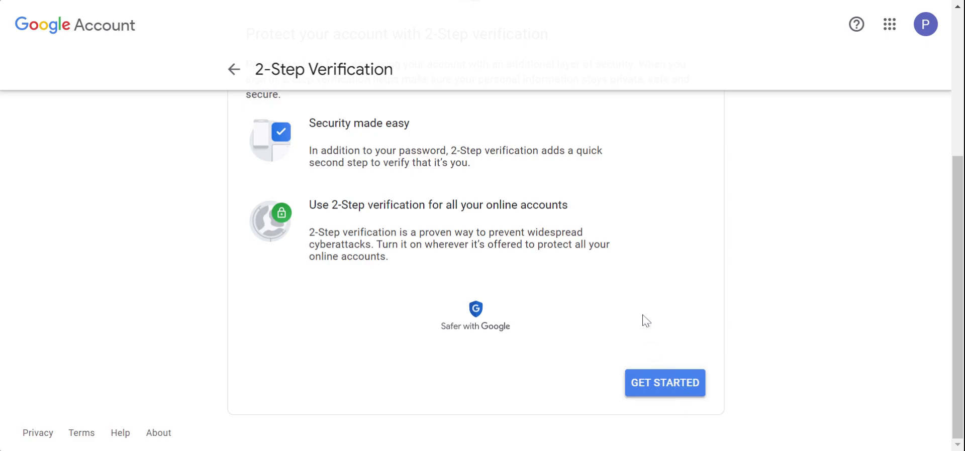
{"action": "left_click", "coordinate": [664, 382]}
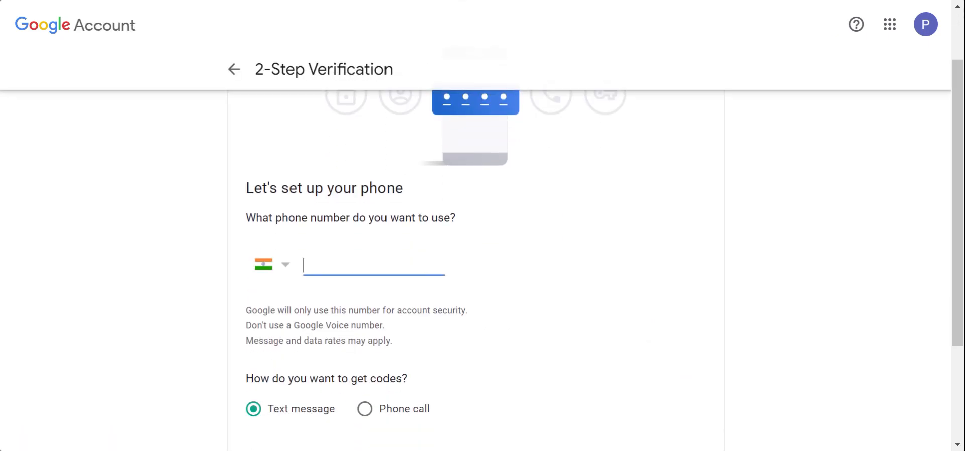
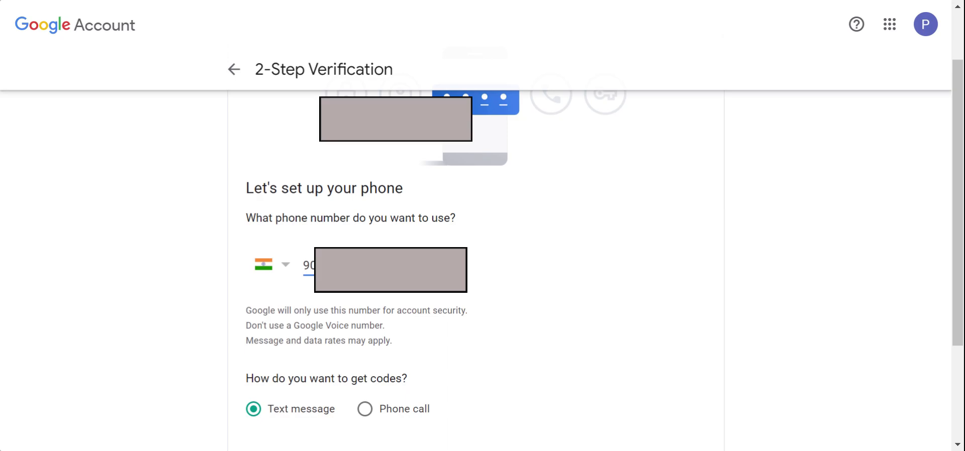
{"action": "scroll", "scroll_direction": "down", "scroll_amount": 3}
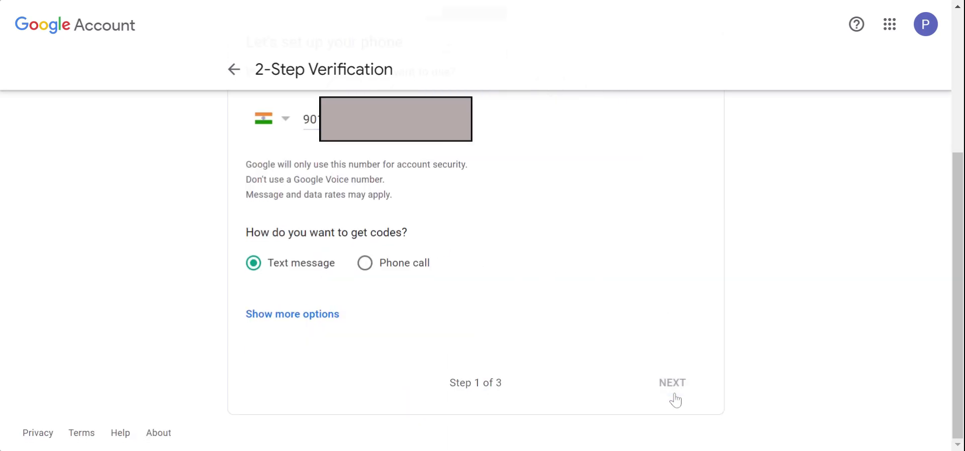
{"action": "left_click", "coordinate": [672, 382]}
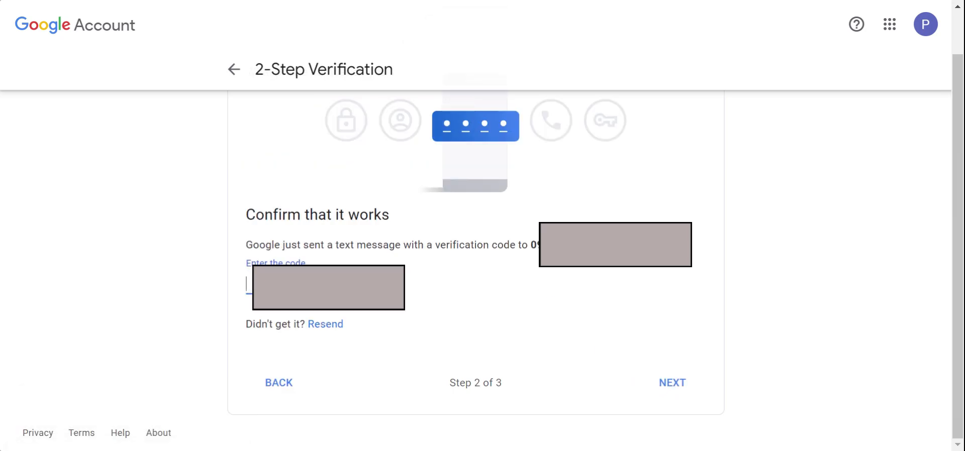
{"action": "left_click", "coordinate": [670, 382]}
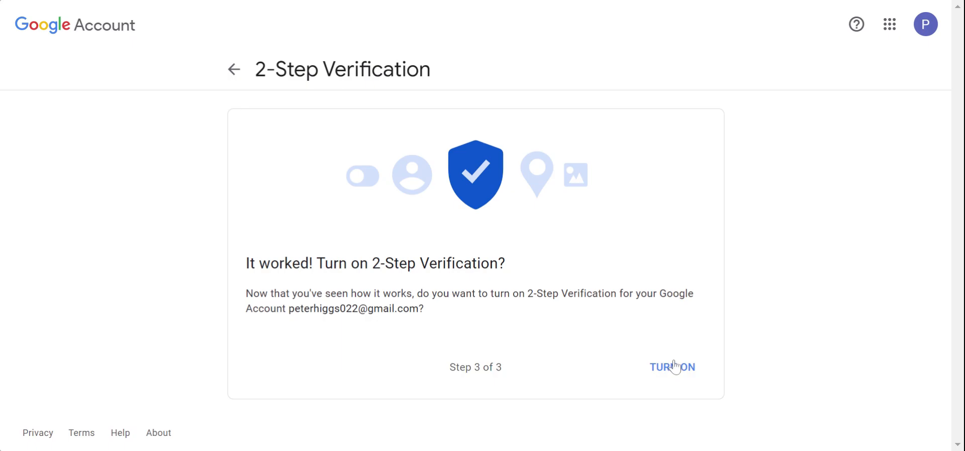
{"action": "mouse_move", "coordinate": [672, 317]}
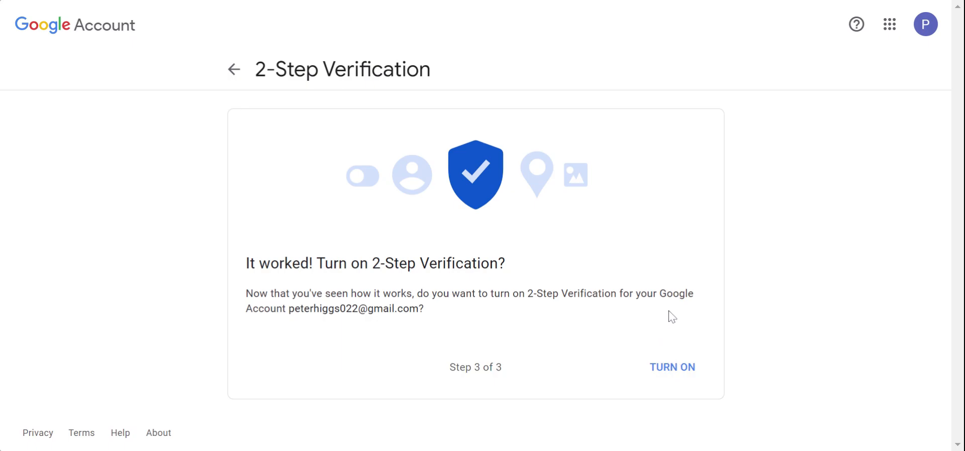
{"action": "mouse_move", "coordinate": [672, 368]}
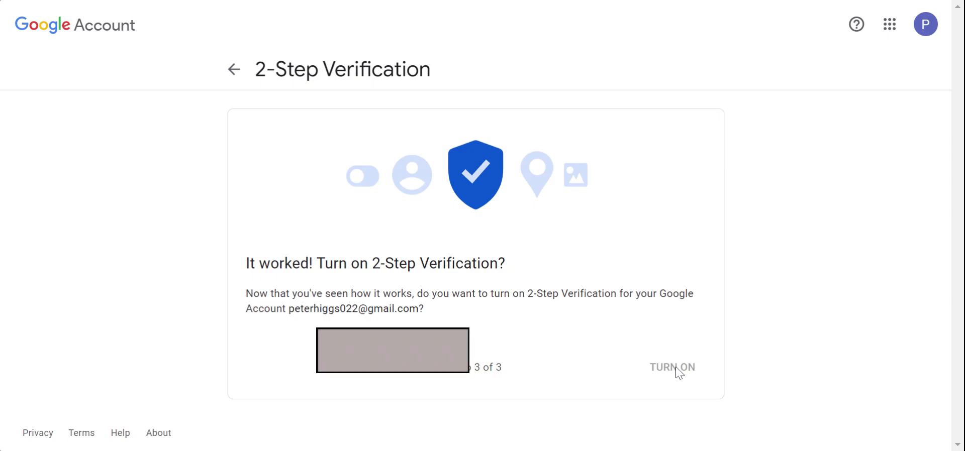
Step: Turn on 2-Step Verification with text message as the default second step
{"action": "left_click", "coordinate": [672, 367]}
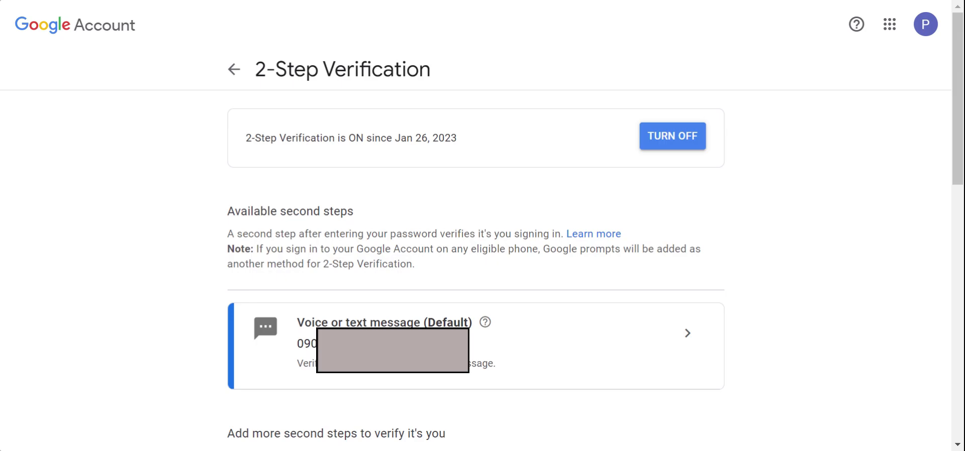
{"action": "mouse_move", "coordinate": [224, 86]}
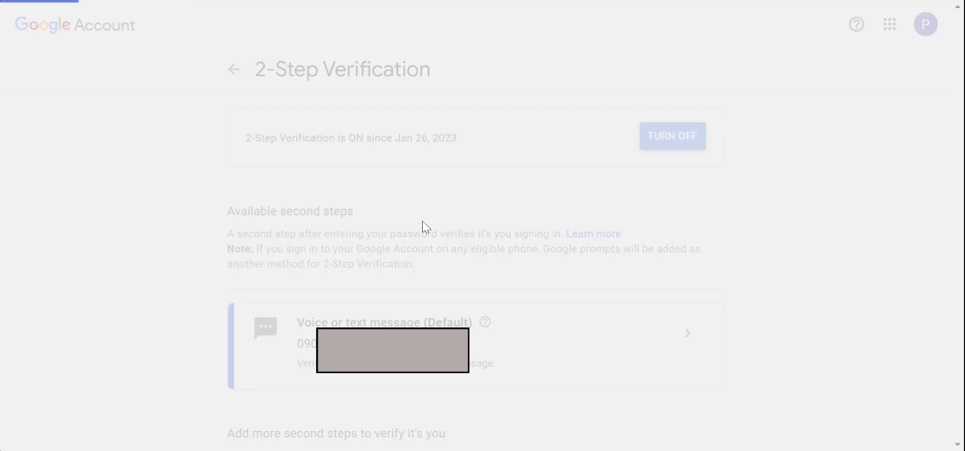
Step: Generate an app password for Mail on a Windows Computer and close the password dialog
{"action": "left_click", "coordinate": [234, 69]}
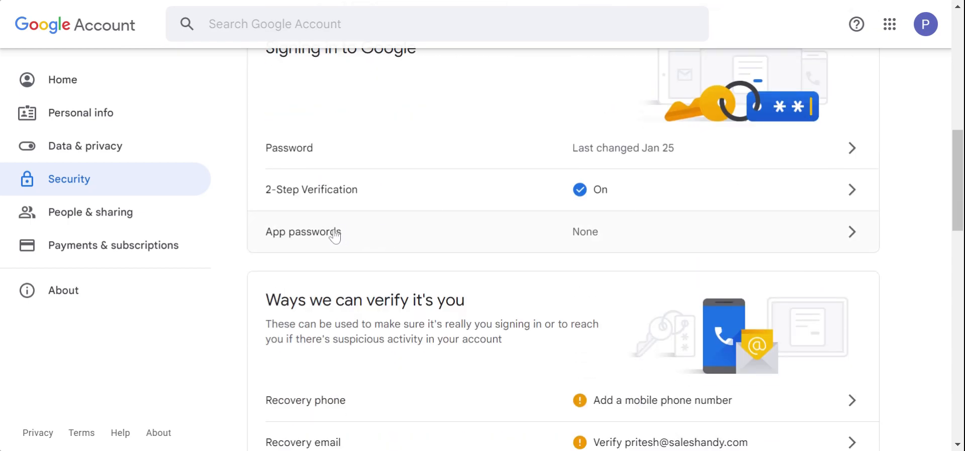
{"action": "mouse_move", "coordinate": [337, 240]}
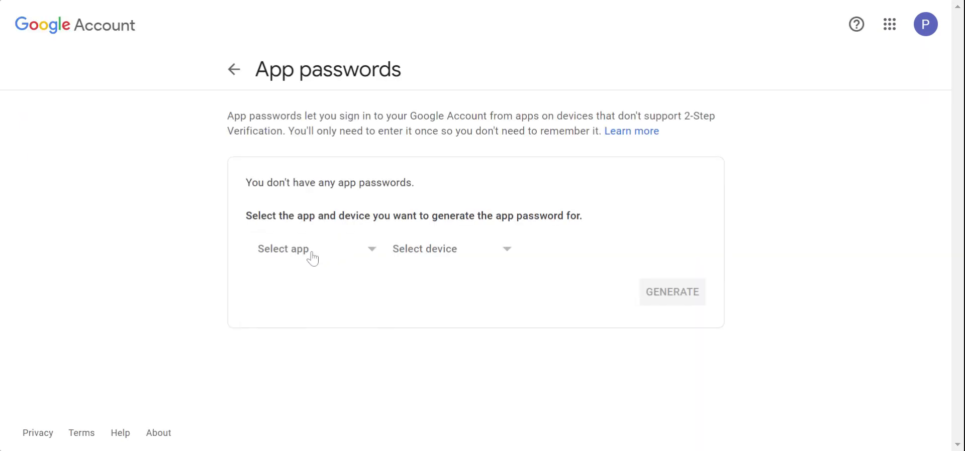
{"action": "left_click", "coordinate": [313, 248]}
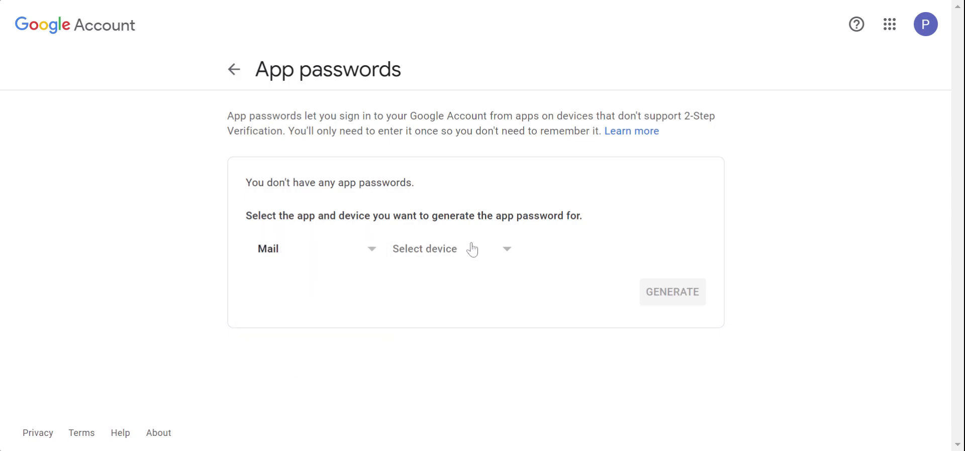
{"action": "left_click", "coordinate": [449, 249]}
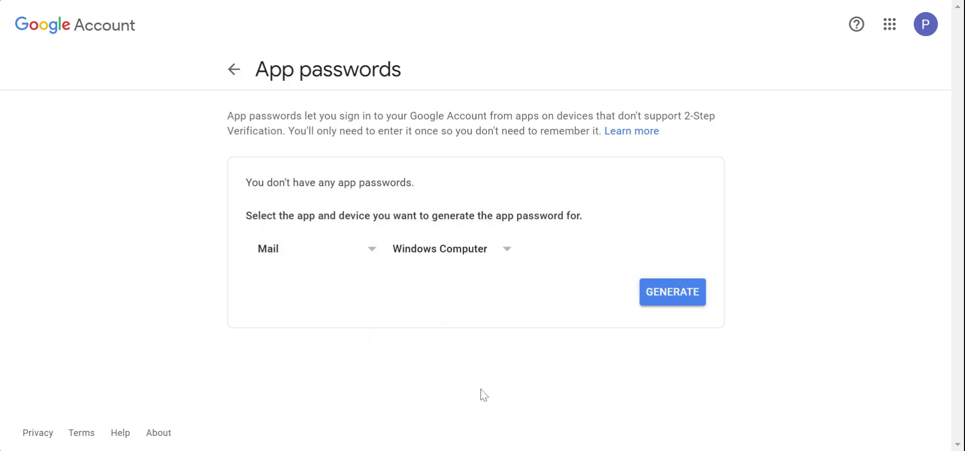
{"action": "left_click", "coordinate": [672, 292]}
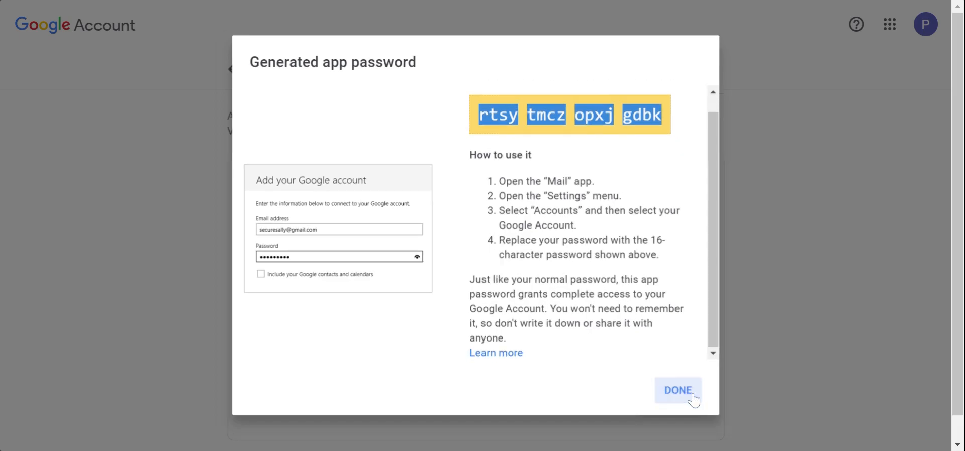
{"action": "left_click", "coordinate": [677, 390]}
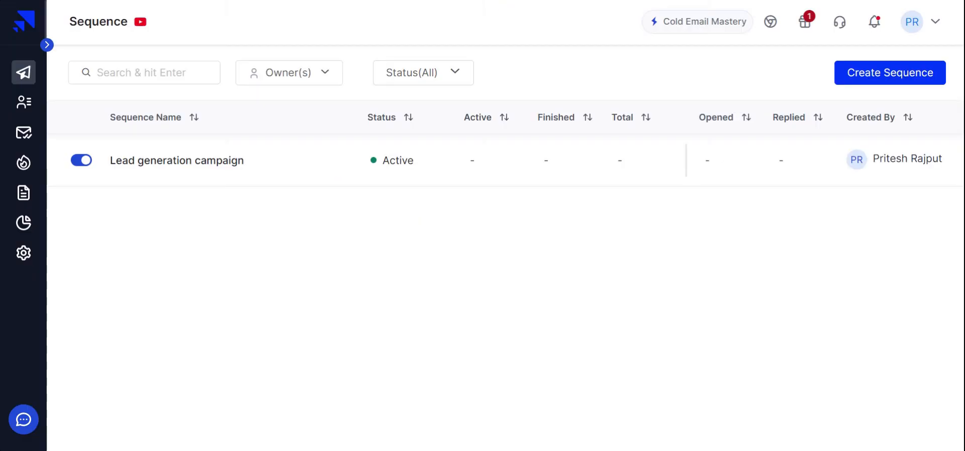
{"action": "mouse_move", "coordinate": [23, 255]}
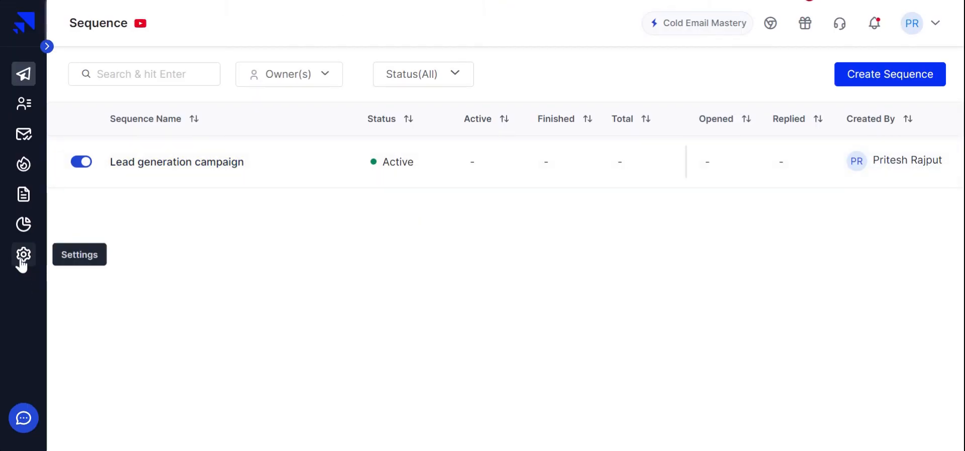
Step: Reach Email Accounts in Saleshandy settings and start adding a new email account
{"action": "left_click", "coordinate": [23, 255]}
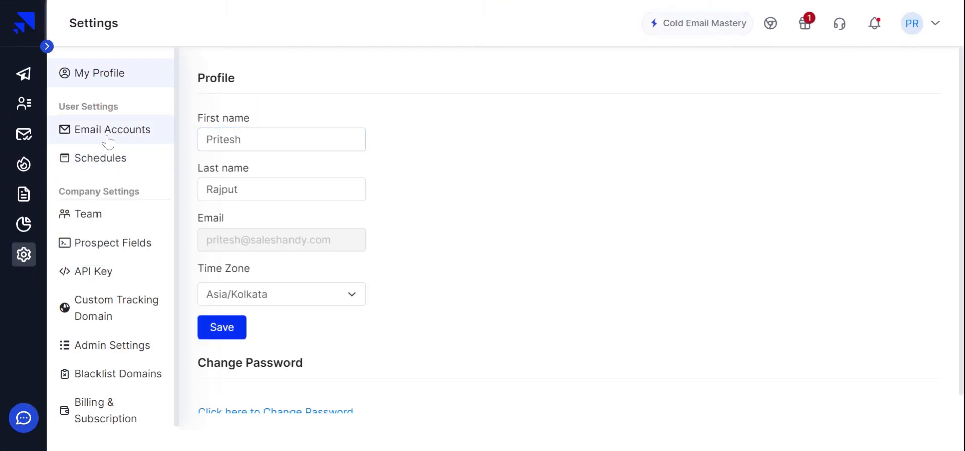
{"action": "left_click", "coordinate": [113, 130]}
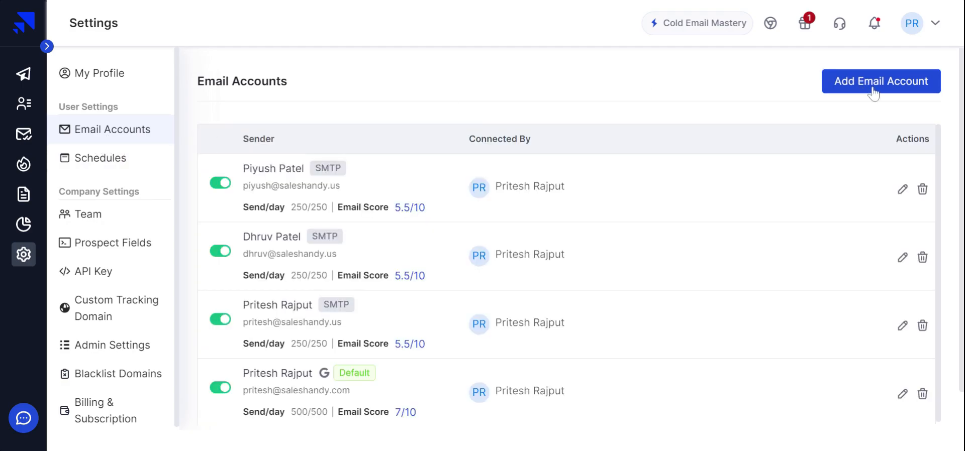
{"action": "left_click", "coordinate": [881, 81]}
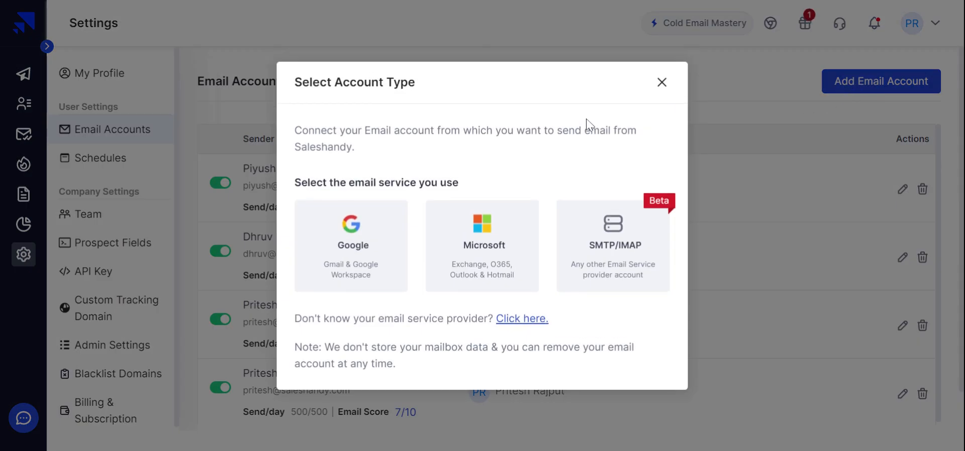
Step: Choose Google with the App-Password (SMTP/IMAP) option to reach the connection form
{"action": "left_click", "coordinate": [351, 245]}
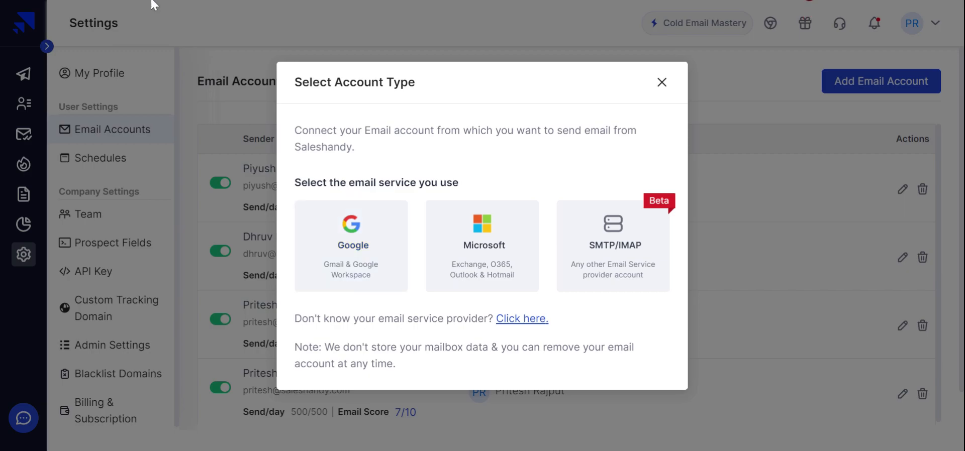
{"action": "left_click", "coordinate": [351, 245]}
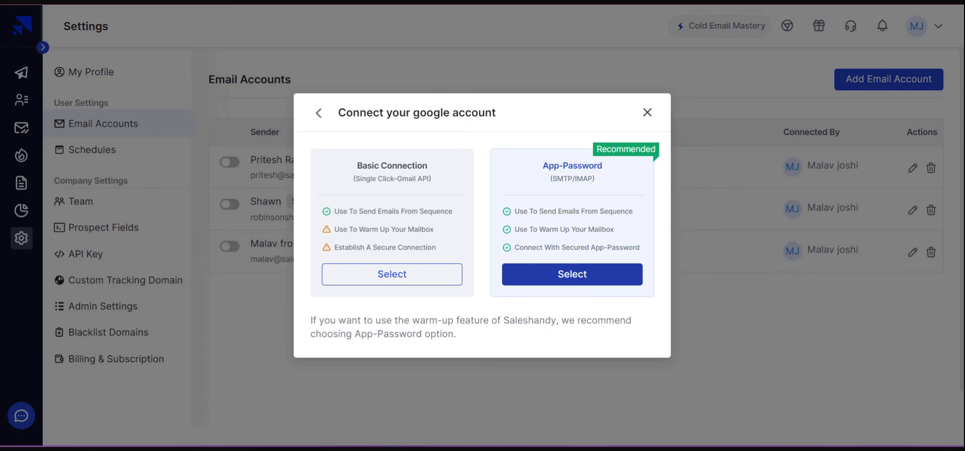
{"action": "left_click", "coordinate": [570, 274]}
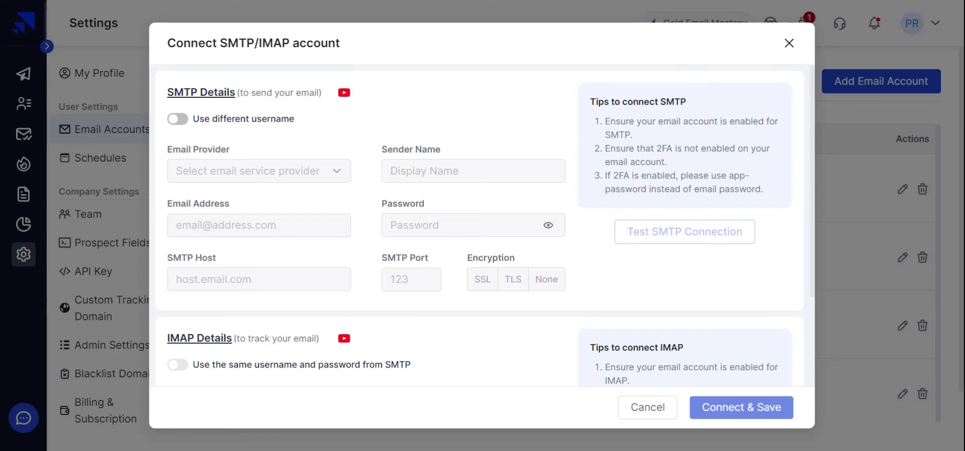
{"action": "mouse_move", "coordinate": [535, 99]}
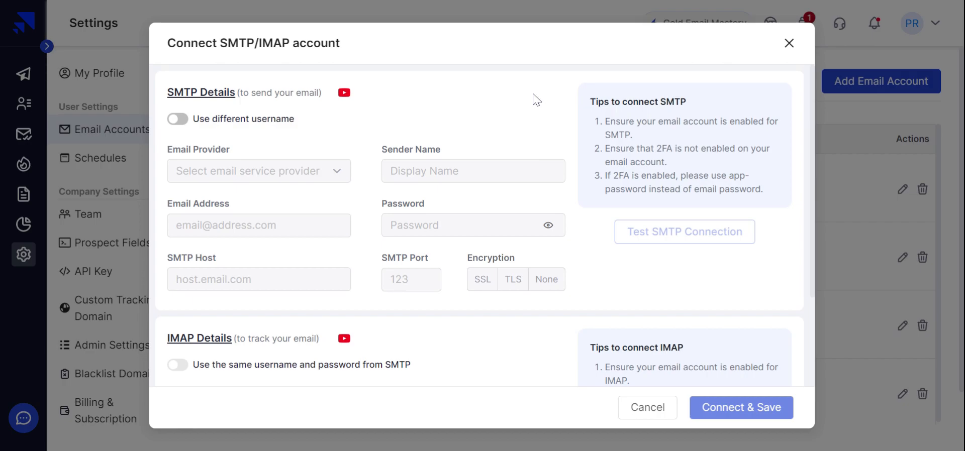
Step: Set provider Gmail/Gsuite, enter the email, app password and sender name Peter, then test SMTP
{"action": "left_click", "coordinate": [258, 171]}
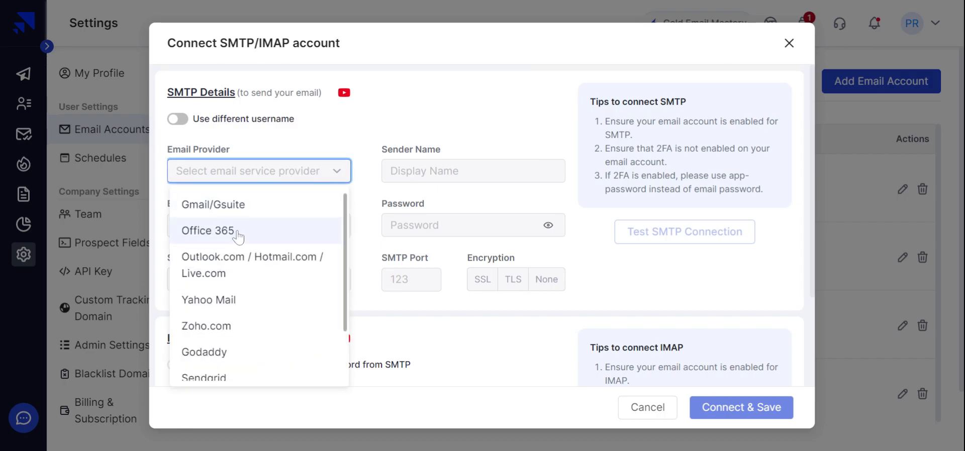
{"action": "left_click", "coordinate": [213, 204]}
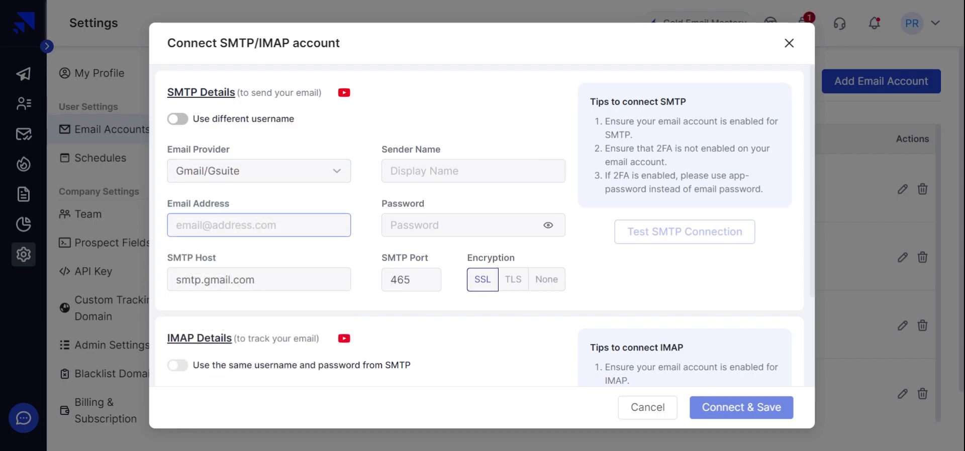
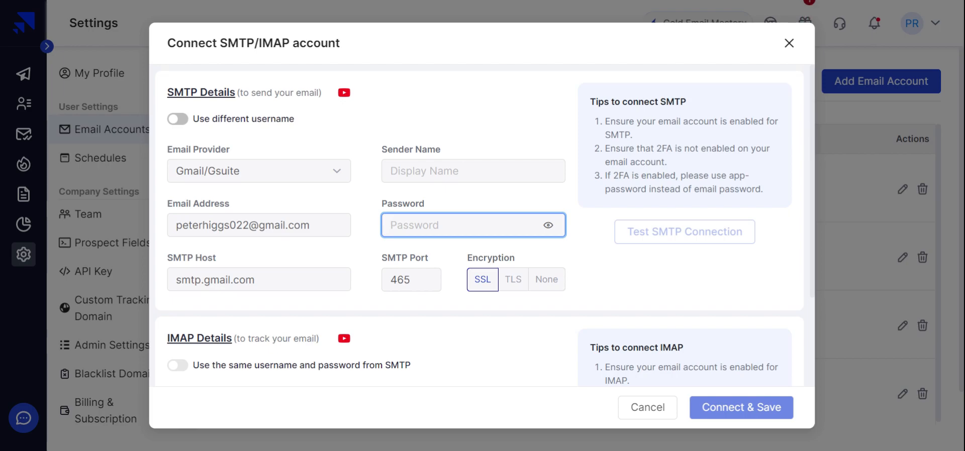
{"action": "type", "text": "password"}
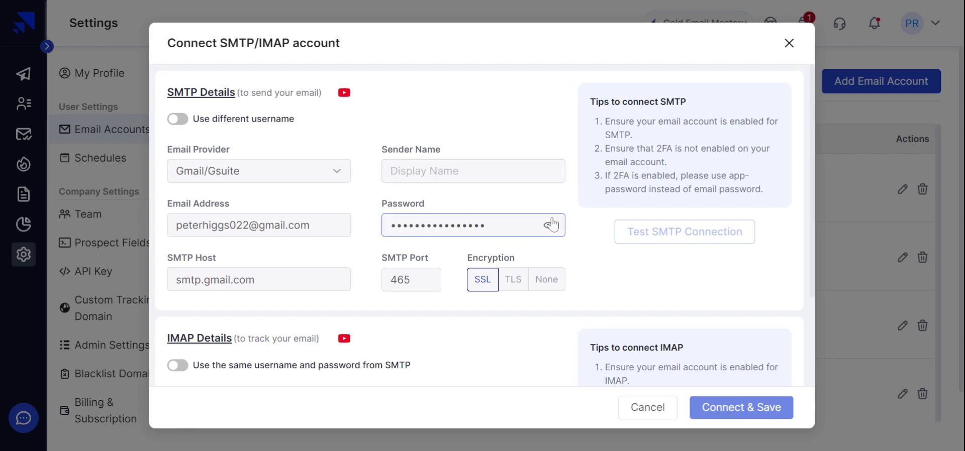
{"action": "left_click", "coordinate": [472, 171]}
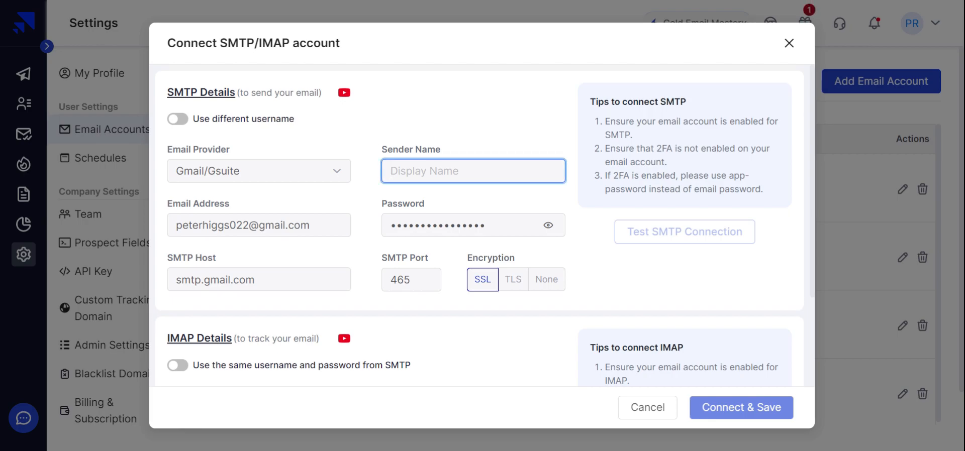
{"action": "type", "text": "Peter"}
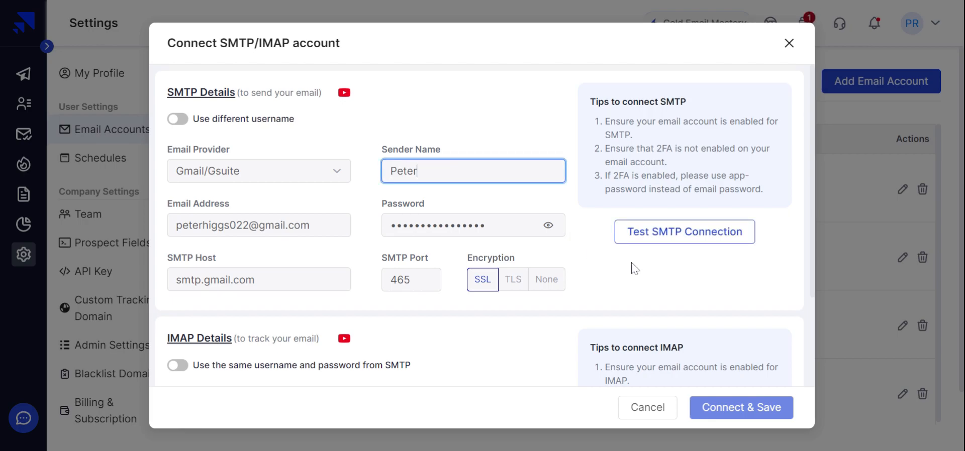
{"action": "left_click", "coordinate": [684, 231]}
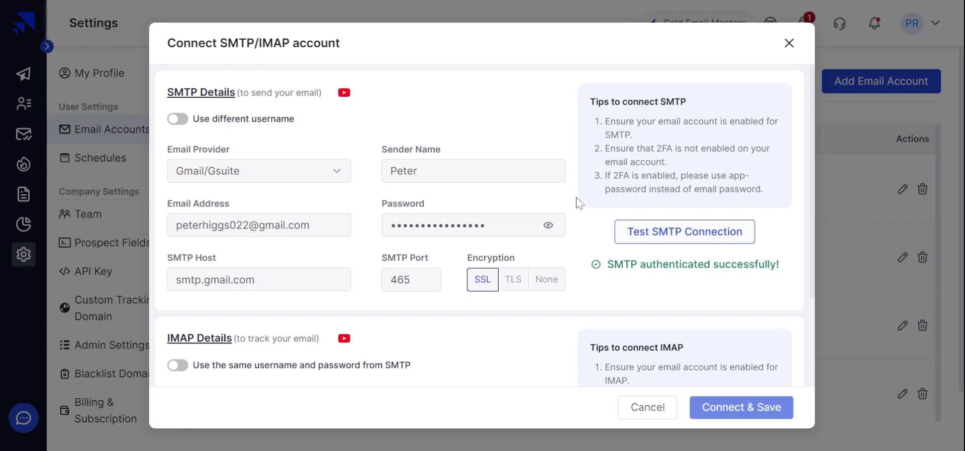
Step: Reuse the SMTP credentials for IMAP, test IMAP and Connect & Save the account
{"action": "scroll", "scroll_direction": "down", "scroll_amount": 3}
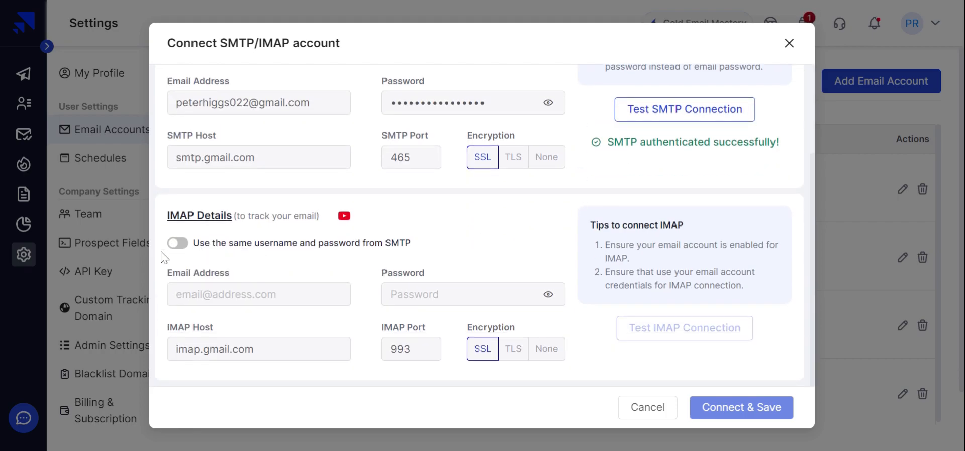
{"action": "left_click", "coordinate": [177, 242]}
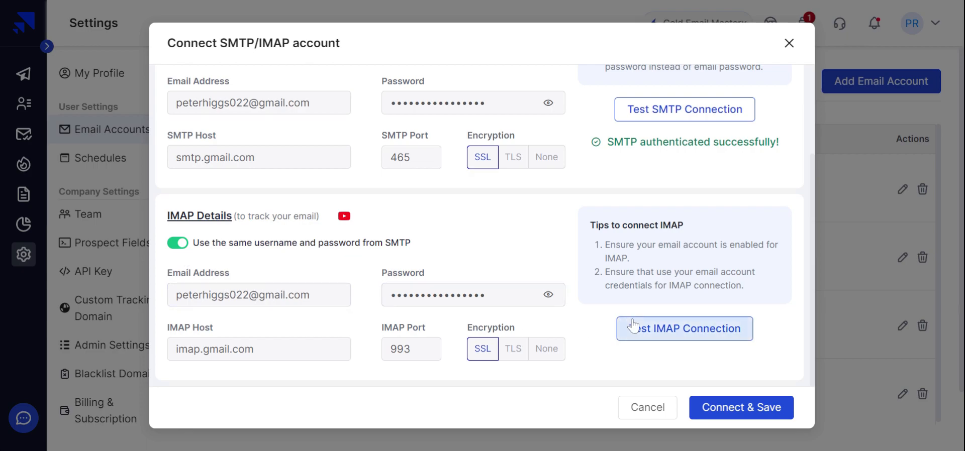
{"action": "left_click", "coordinate": [683, 328]}
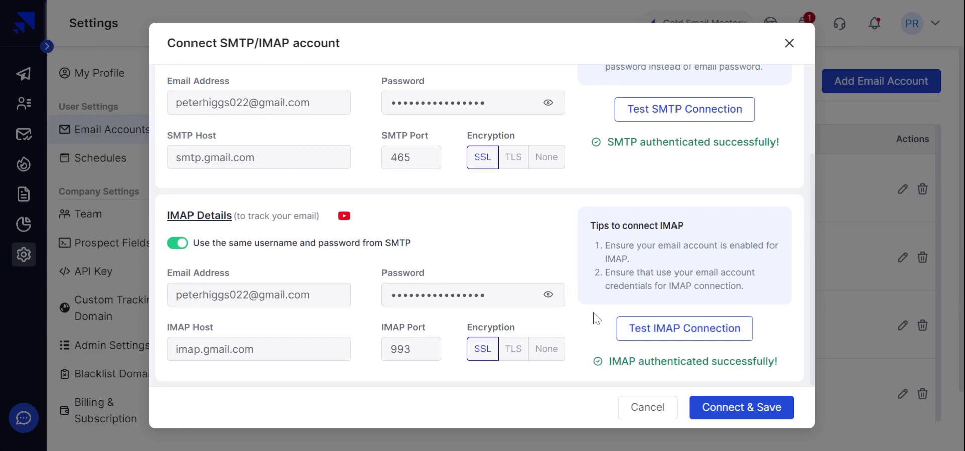
{"action": "left_click", "coordinate": [741, 407]}
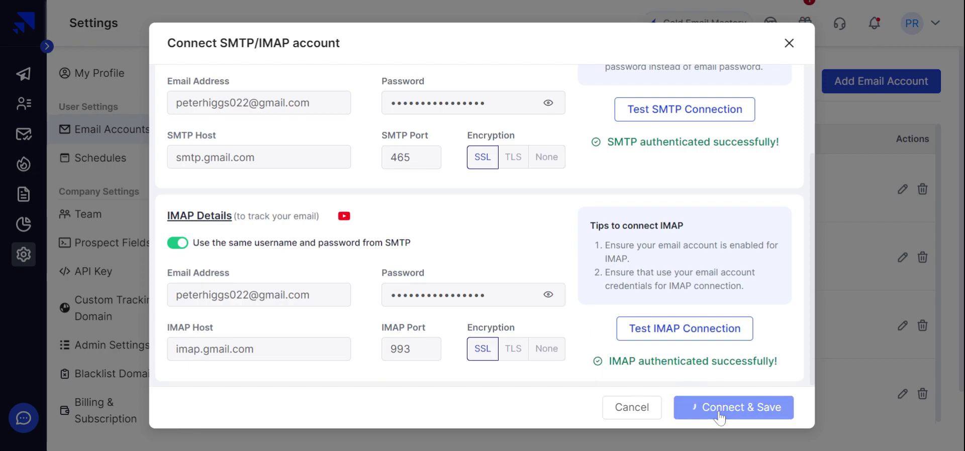
{"action": "left_click", "coordinate": [733, 408]}
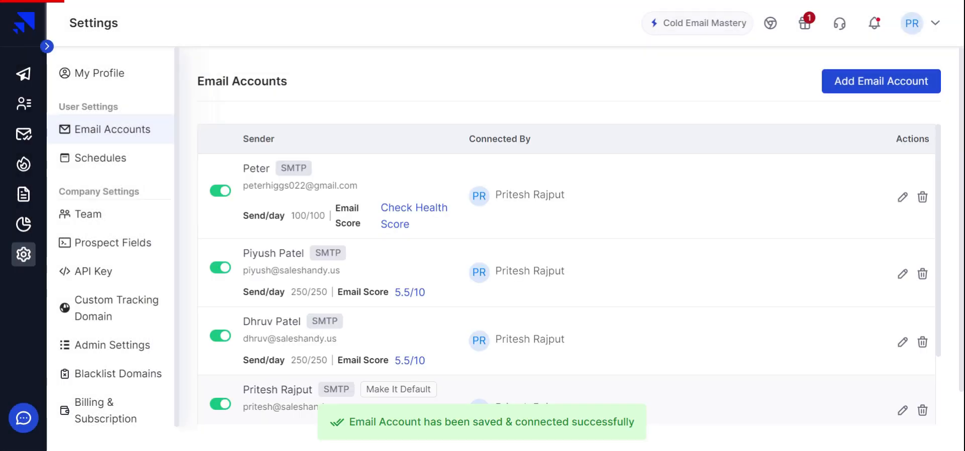